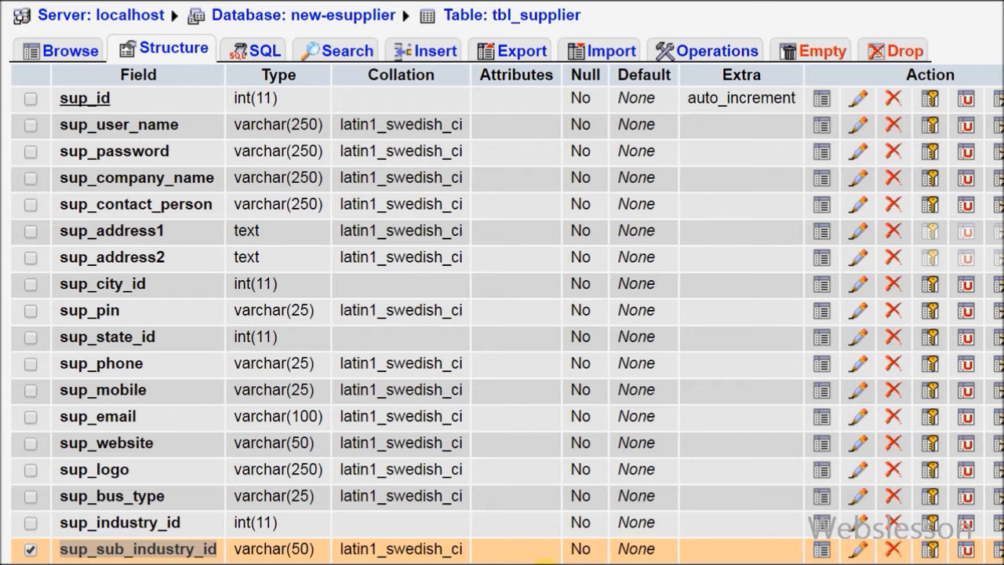
Step: Browse the rows stored in tbl_supplier rather than its column structure
double_click(559, 16)
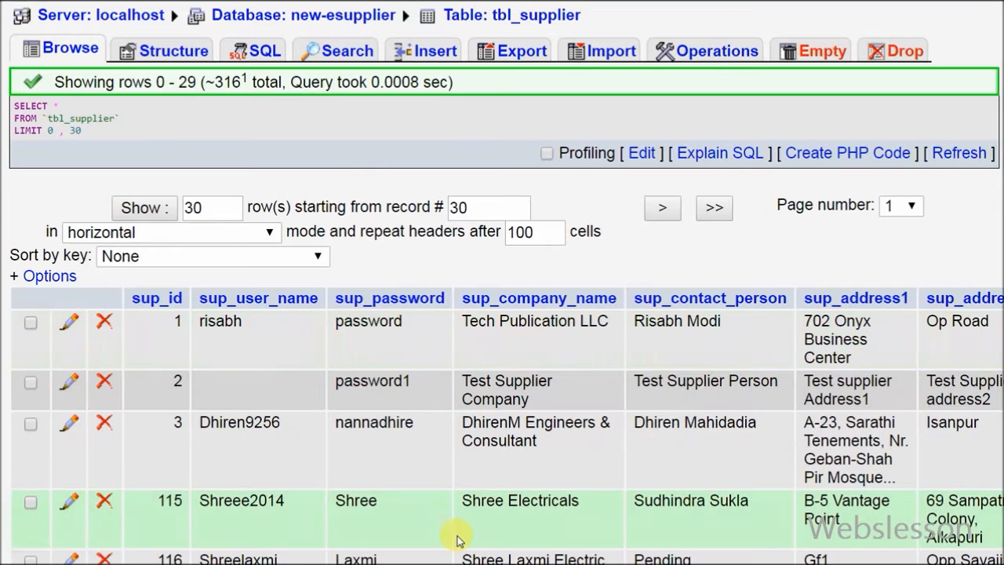
scroll(right, 3)
text(SELECT * FROM tbl_supplier)
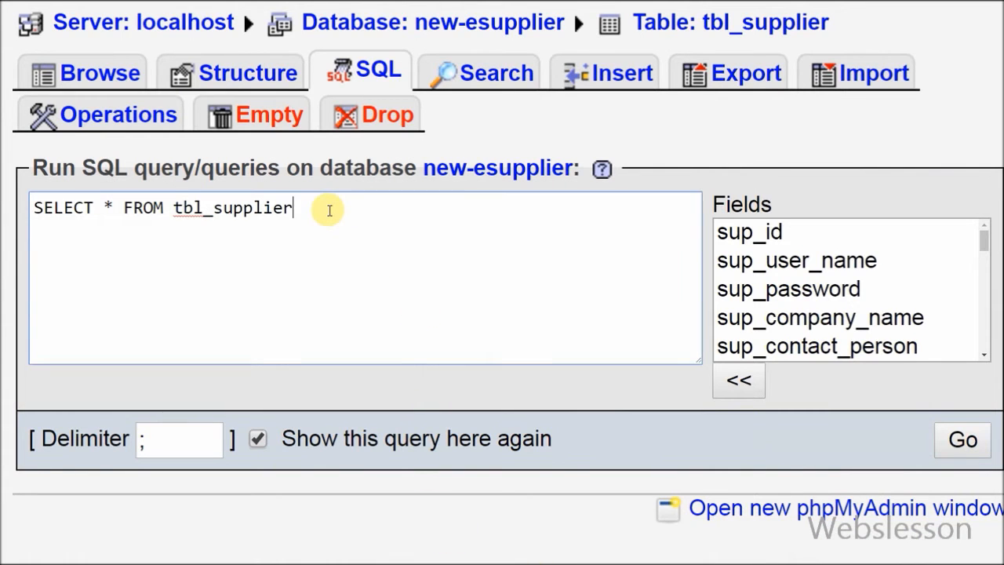
Step: Run SELECT * FROM tbl_supplier WHERE sup_sub_industry_id = '4', which returns no rows
text(WHERE sup_sub_industry_id = '4')
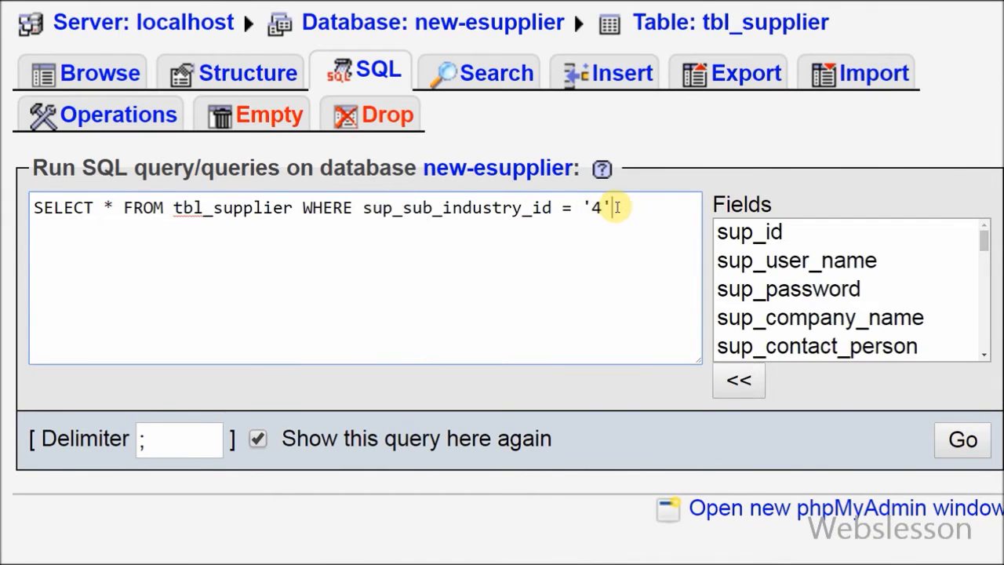
key(ctrl+a)
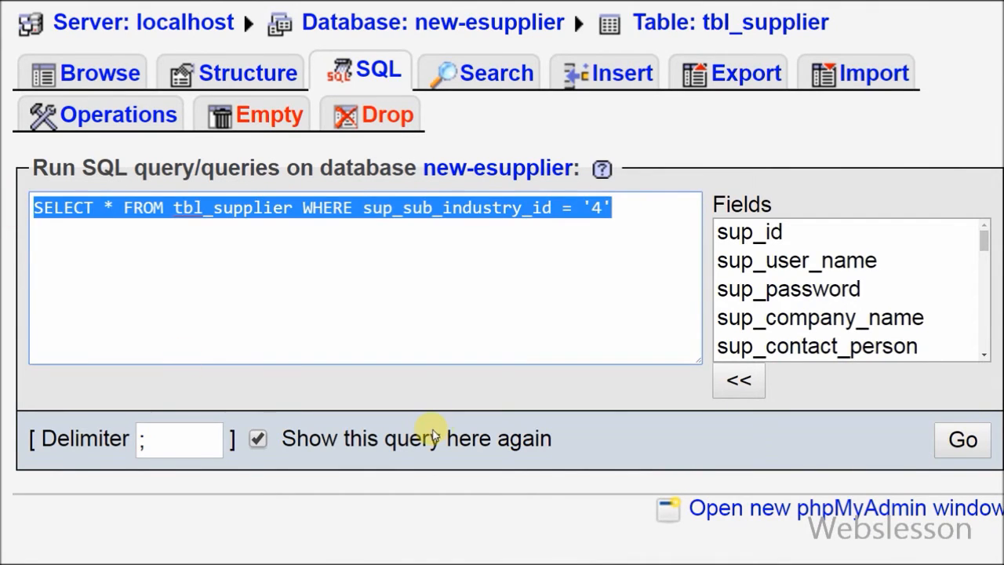
mouse_move(429, 433)
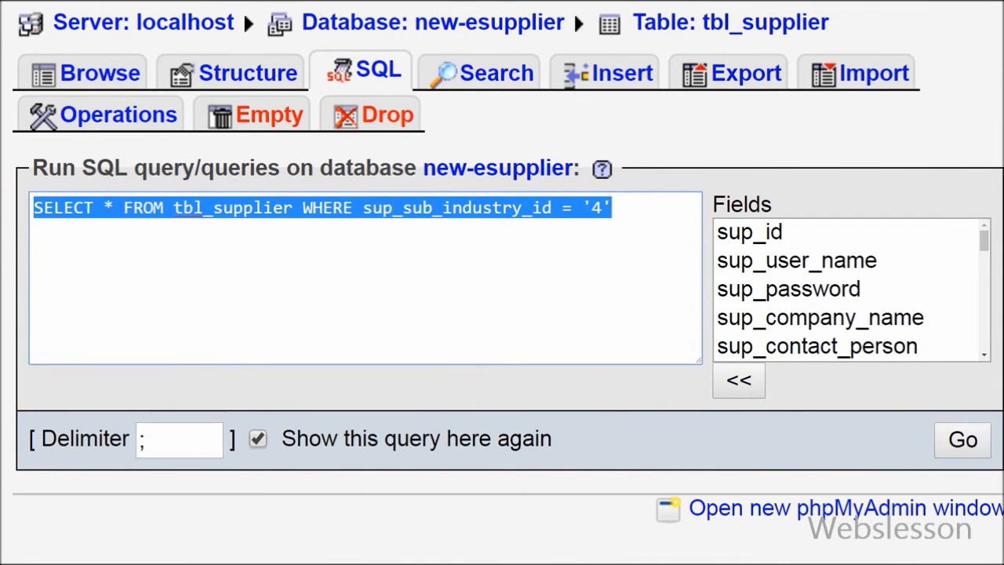
click(965, 441)
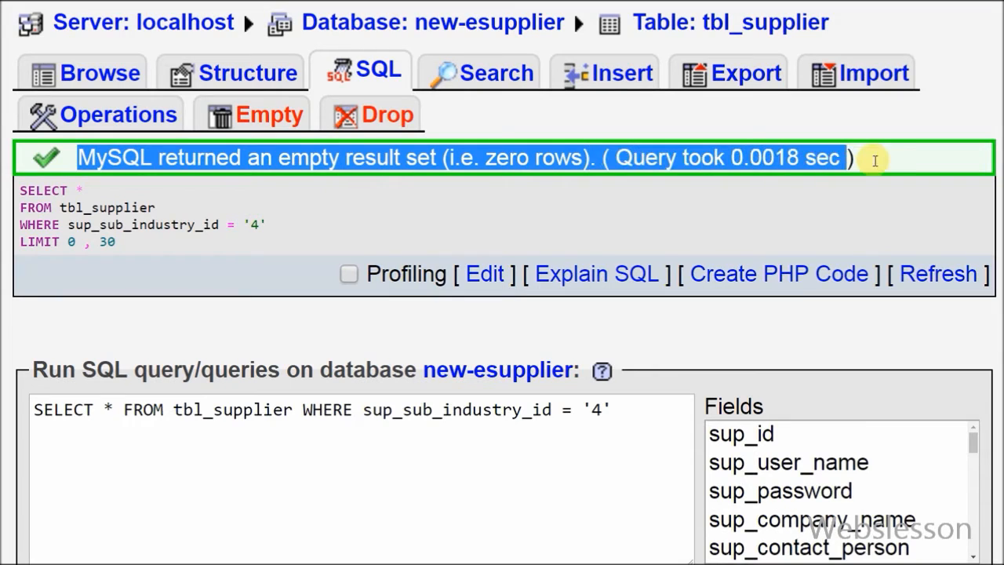
mouse_move(107, 270)
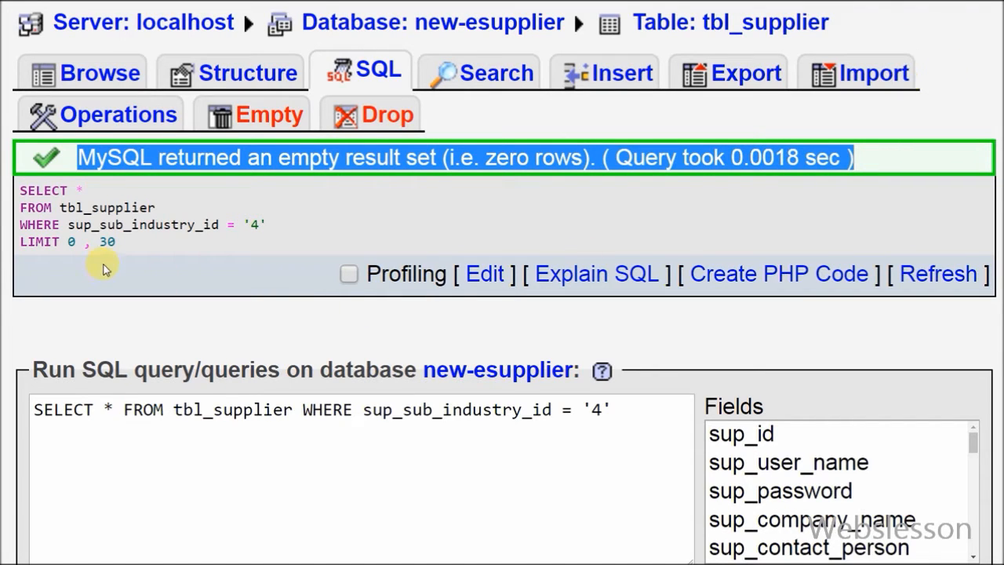
scroll(down, 3)
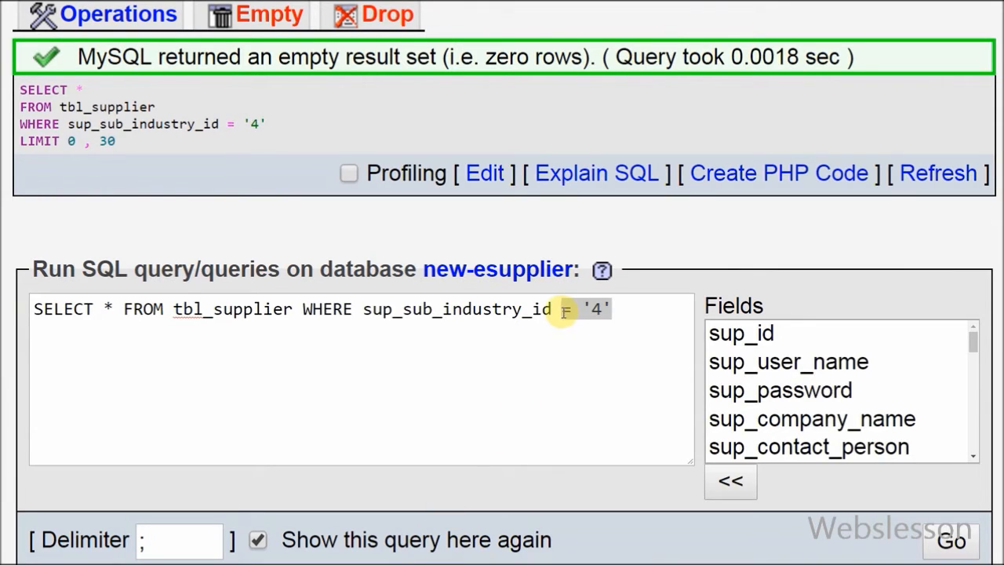
Step: Replace the equals filter with sup_sub_industry_id LIKE '%4%' and run it, returning 121 rows
double_click(583, 309)
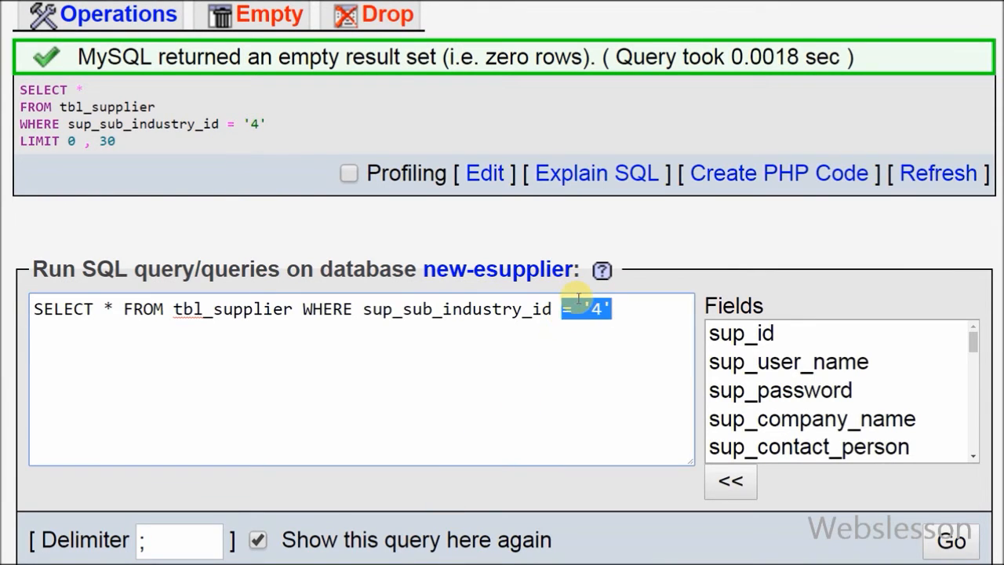
text(LIKE '')
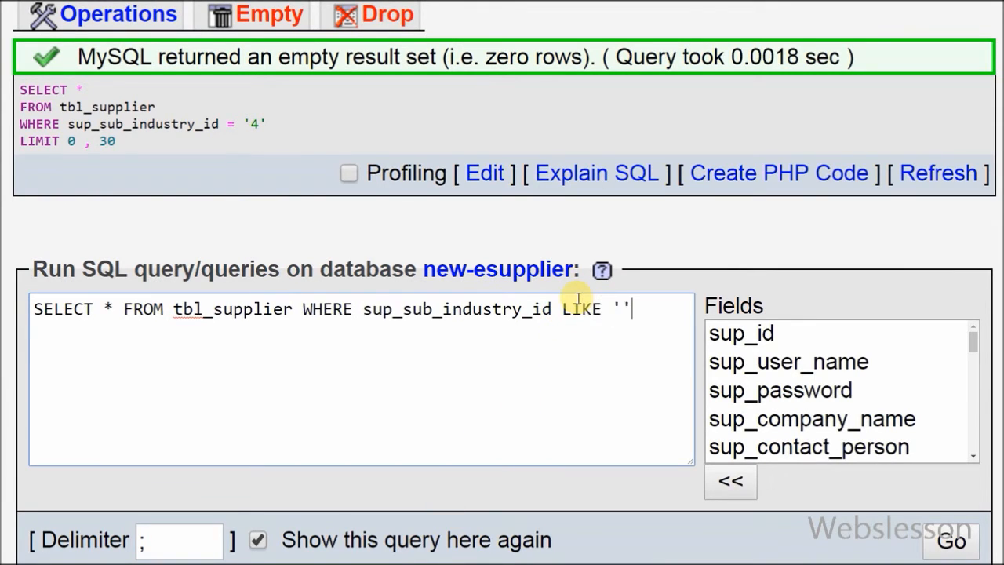
text(%%)
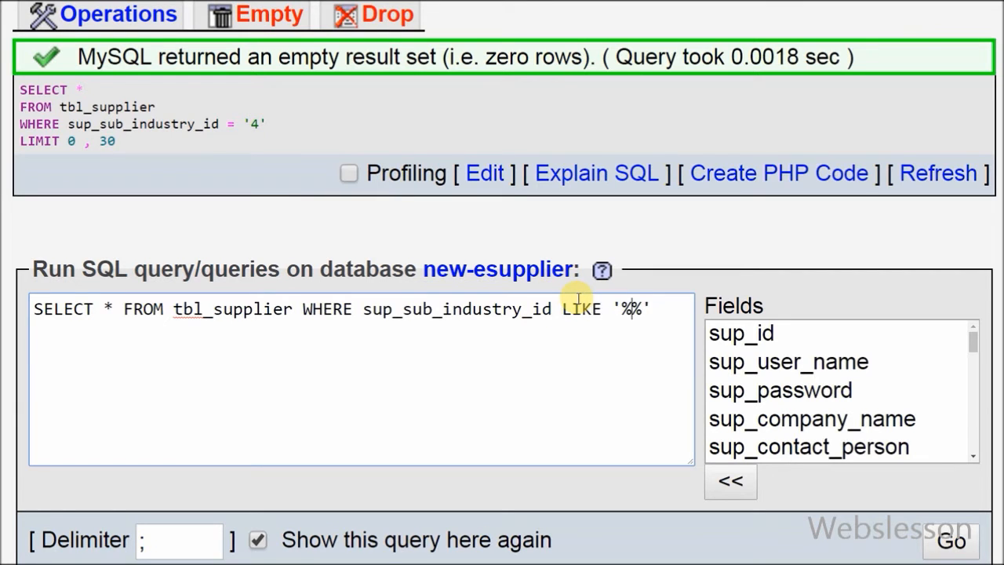
text(4)
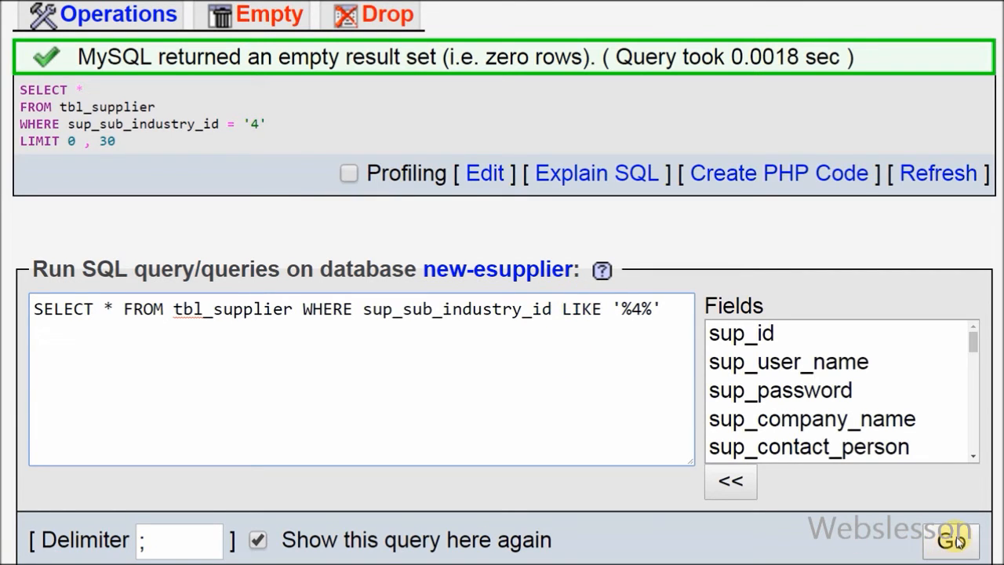
click(958, 543)
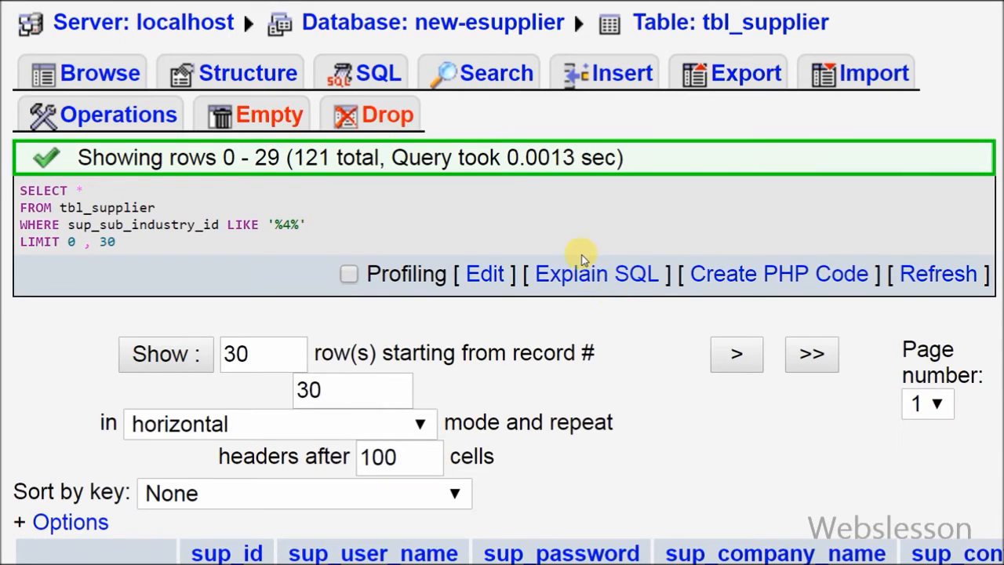
scroll(down, 3)
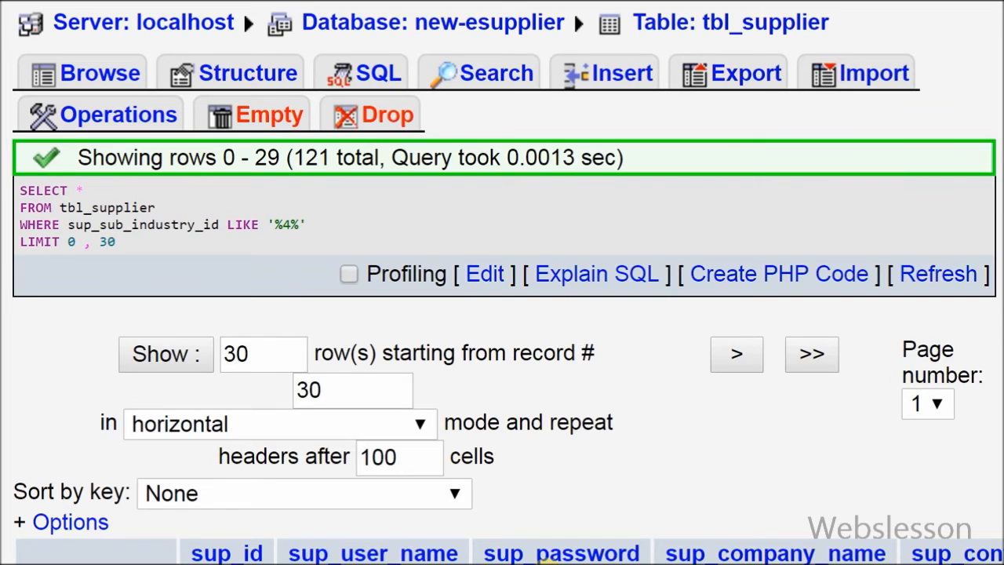
Step: Write a fresh query WHERE sup_sub_industry_id RLIKE '[[:<:]]4[[:>:]]' after the default SELECT
click(376, 72)
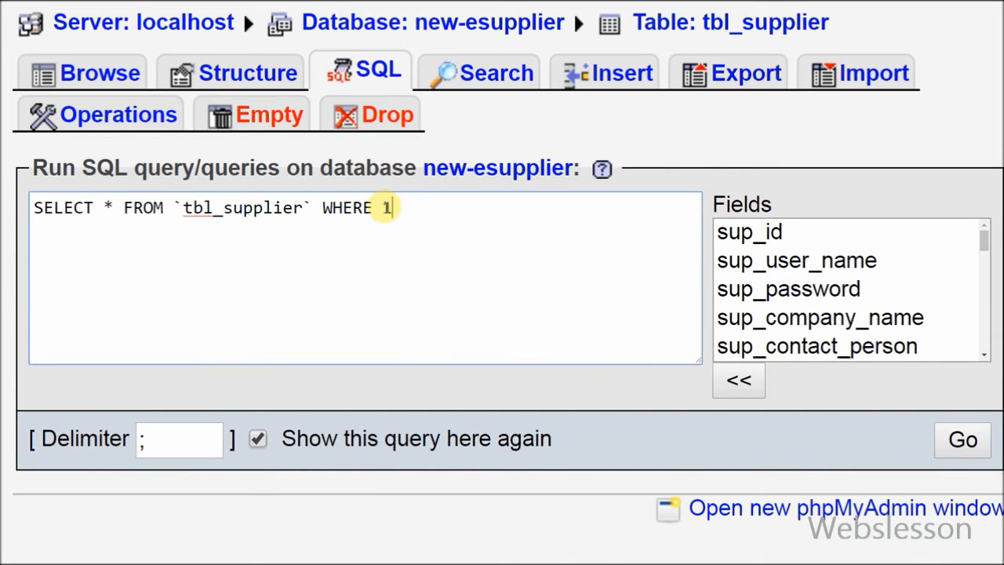
text(sup_s)
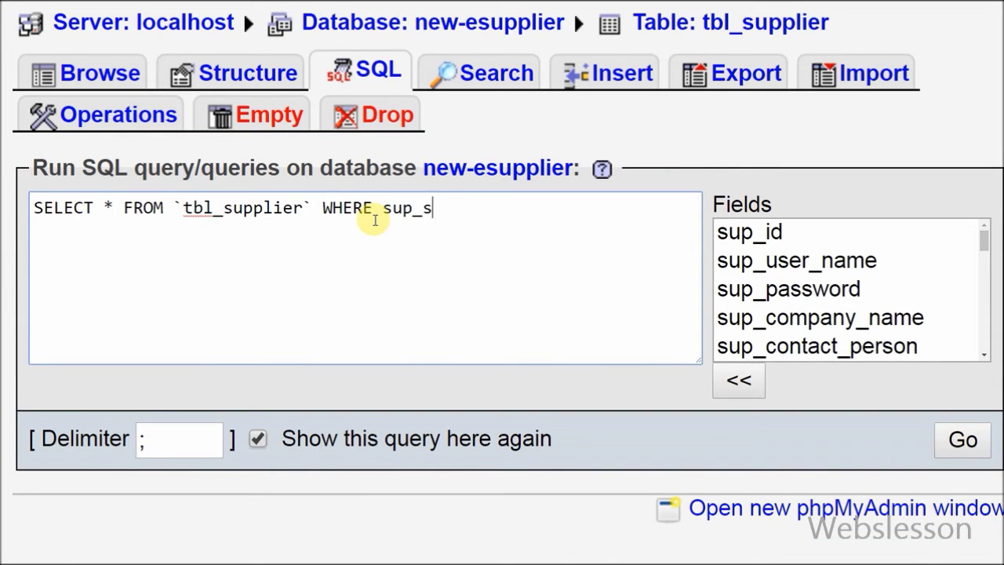
text(ub_indust)
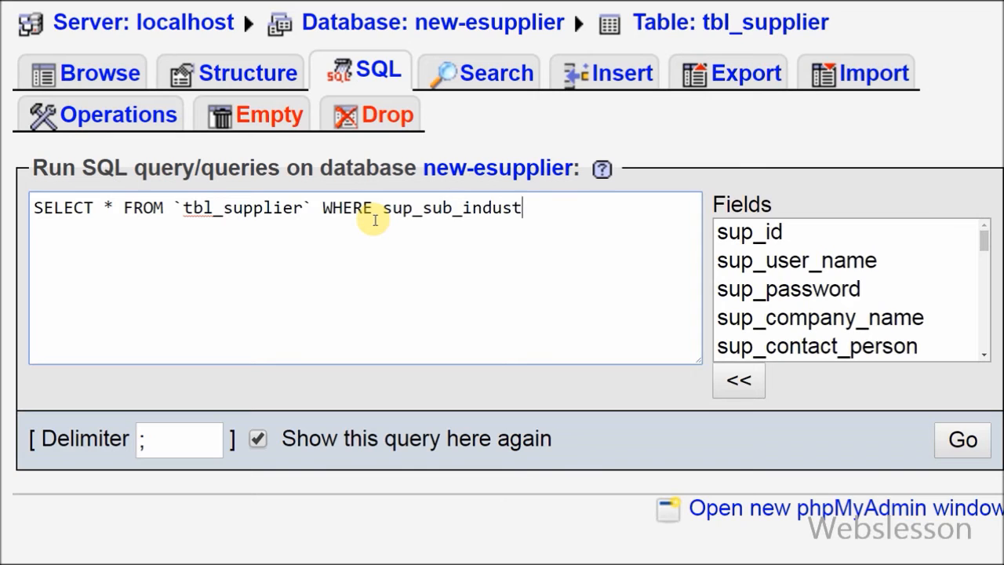
text(ry_id)
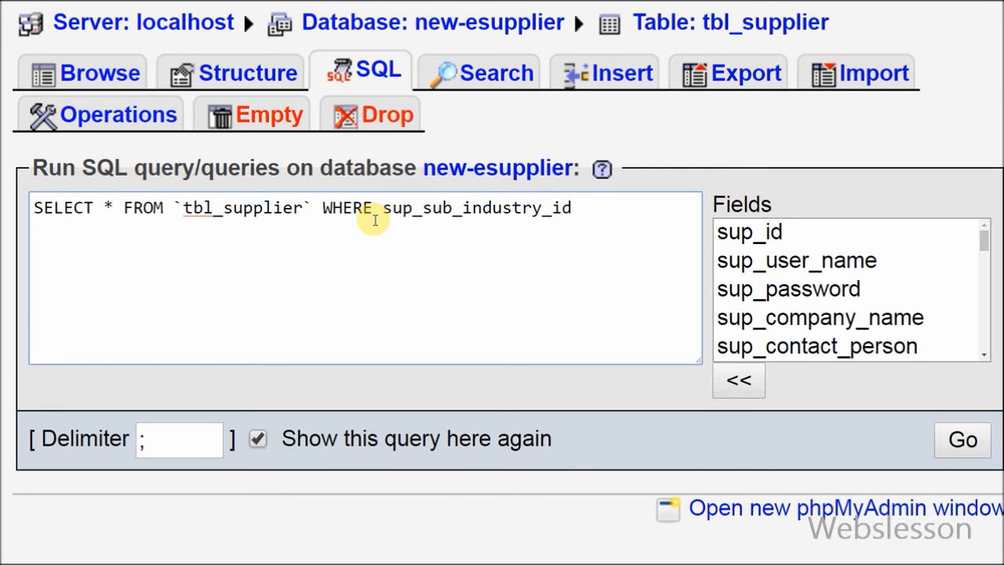
text(RLIKE)
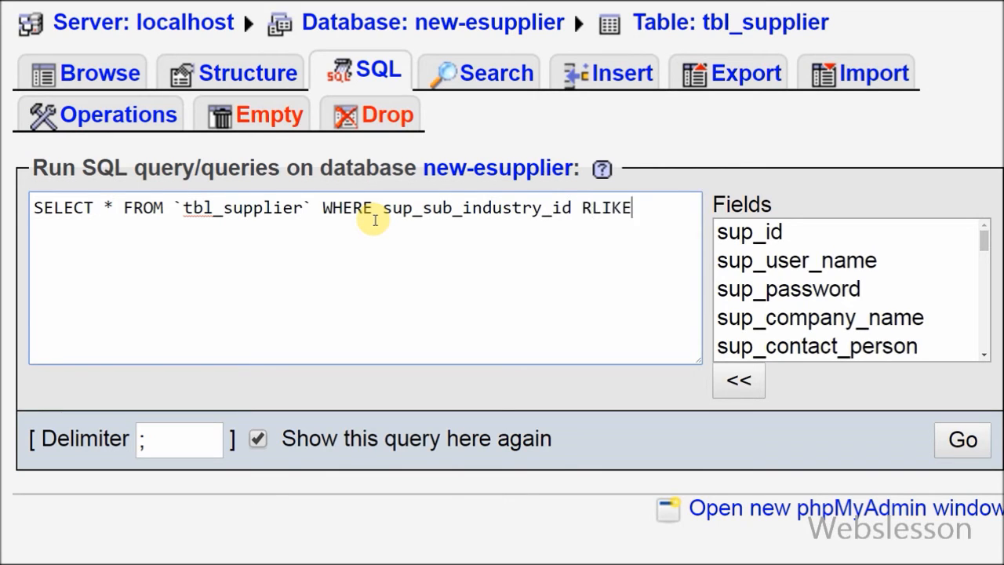
text('')
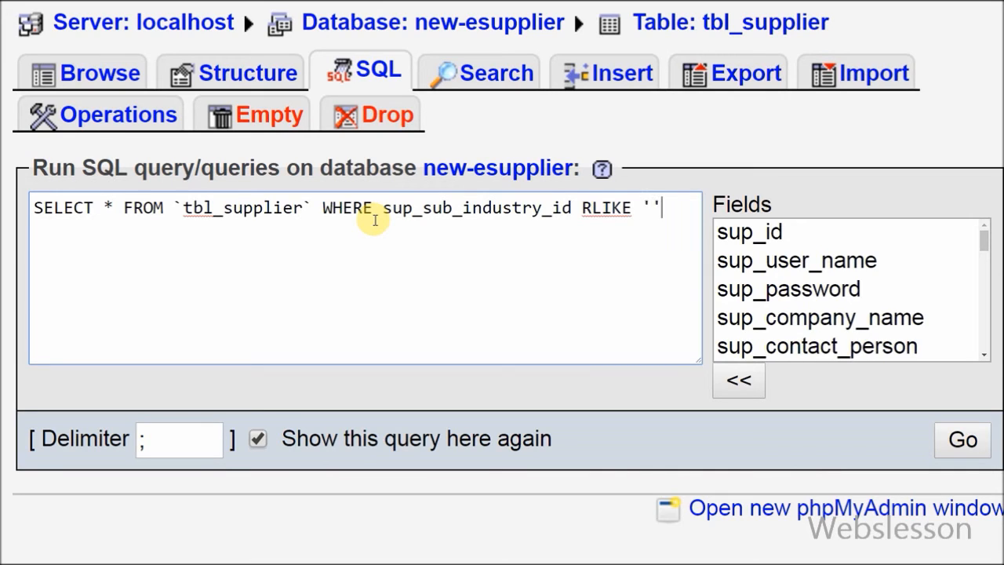
text([[:<:)
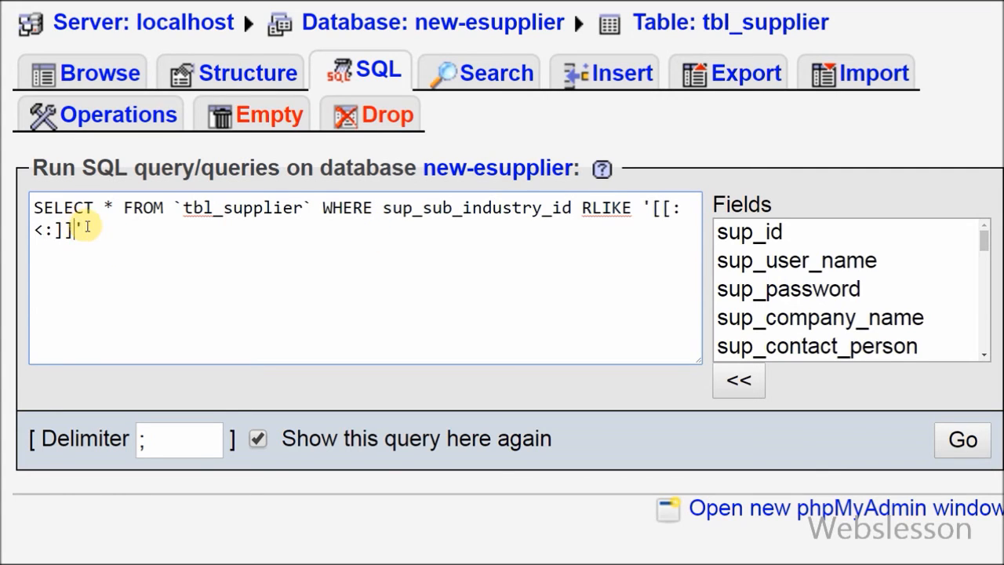
text(4[[)
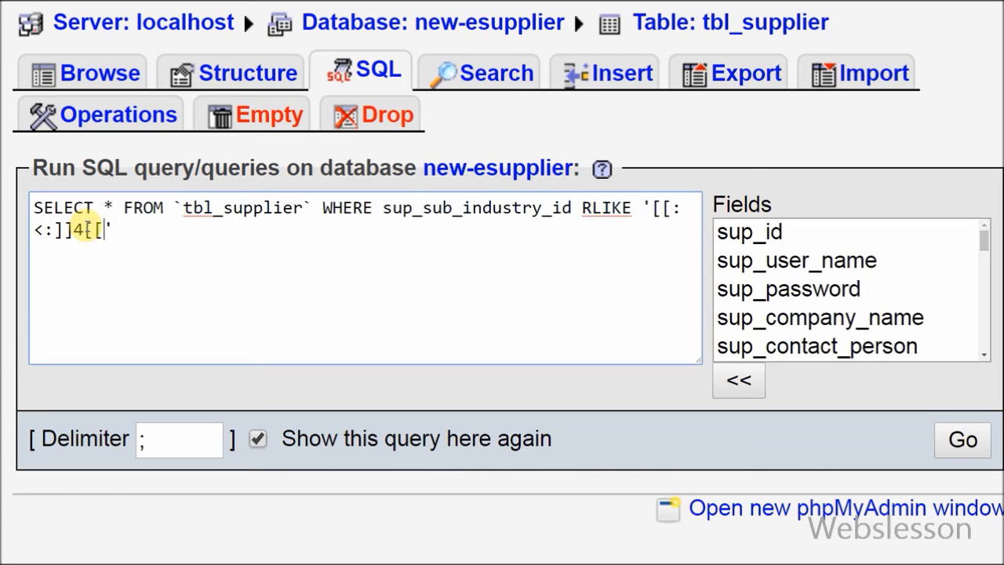
text(::]])
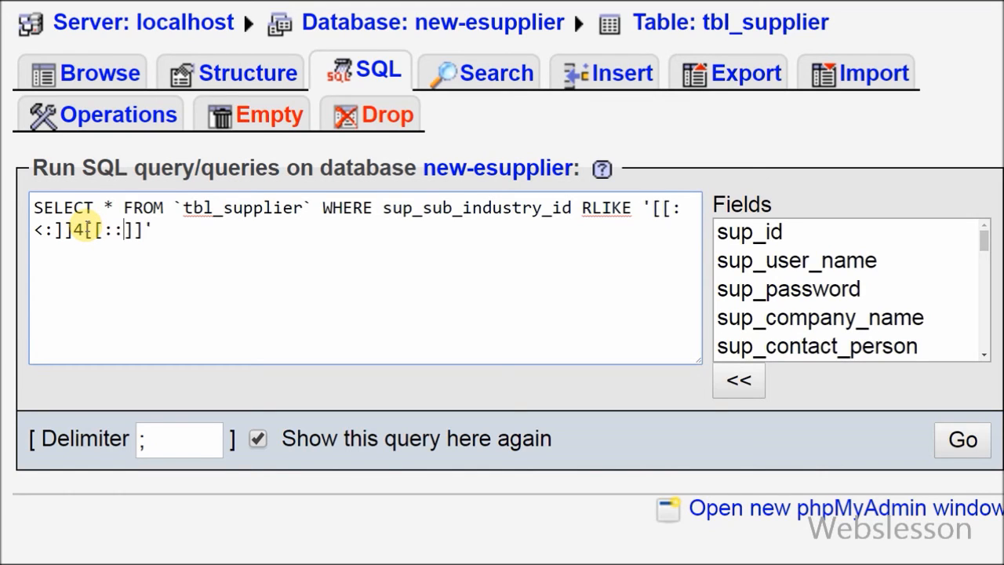